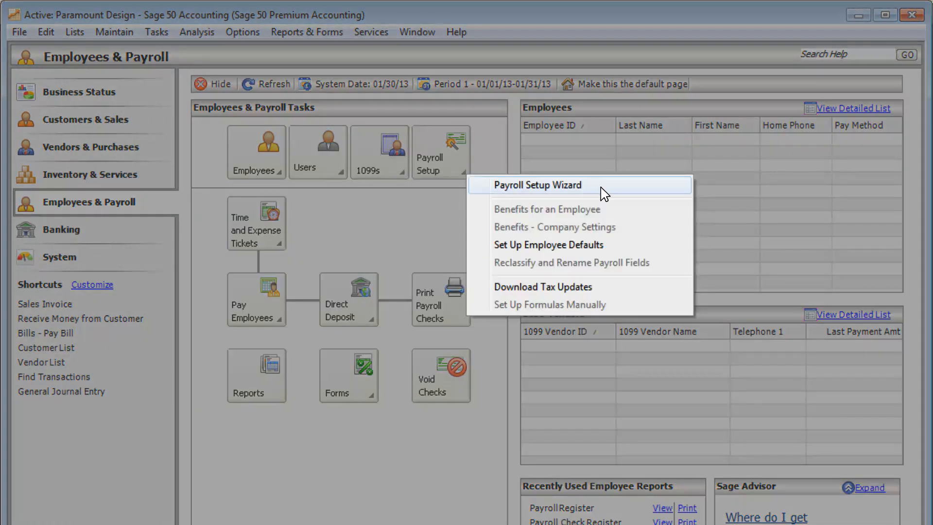
Launch the Payroll Setup Wizard and continue past its Home page to Payroll Options
{"action": "left_click", "coordinate": [538, 184]}
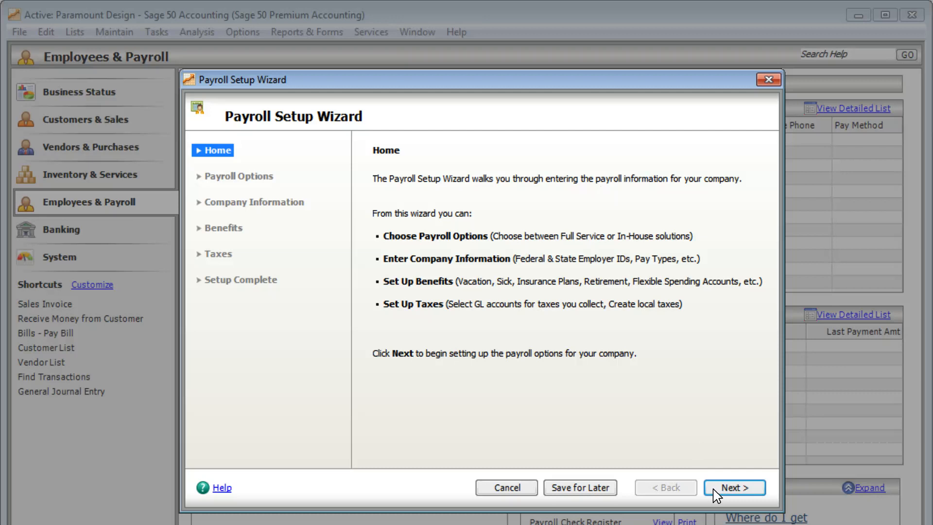
{"action": "left_click", "coordinate": [732, 487]}
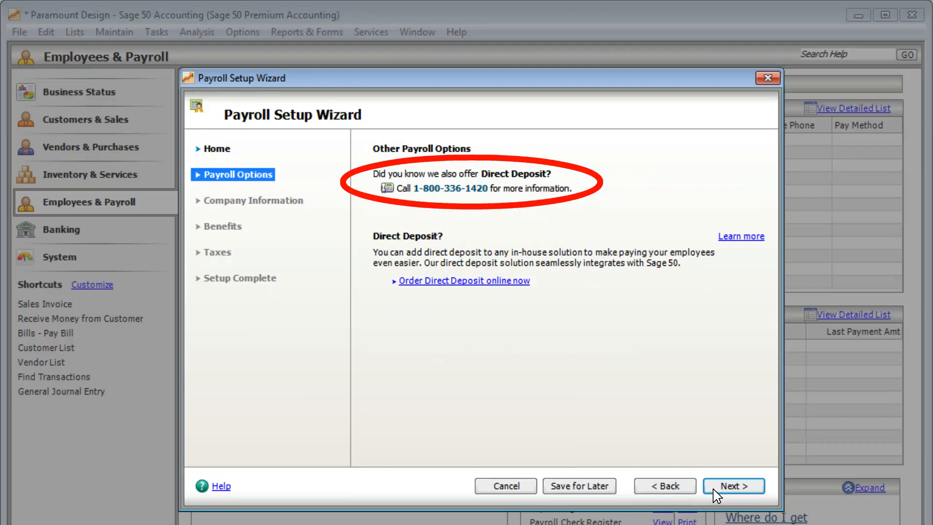
Accept Payroll Options and Company Information unchanged, reaching the Pay Types page
{"action": "left_click", "coordinate": [733, 485]}
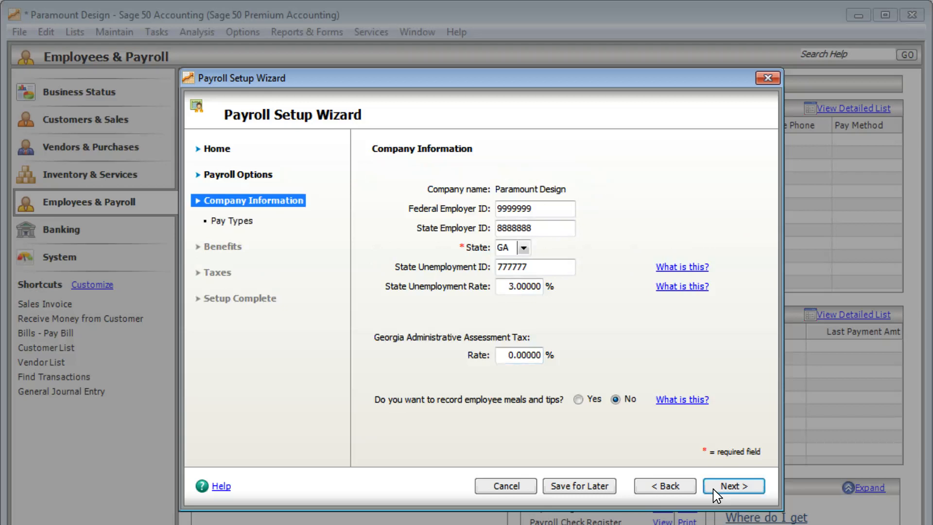
{"action": "left_click", "coordinate": [732, 485]}
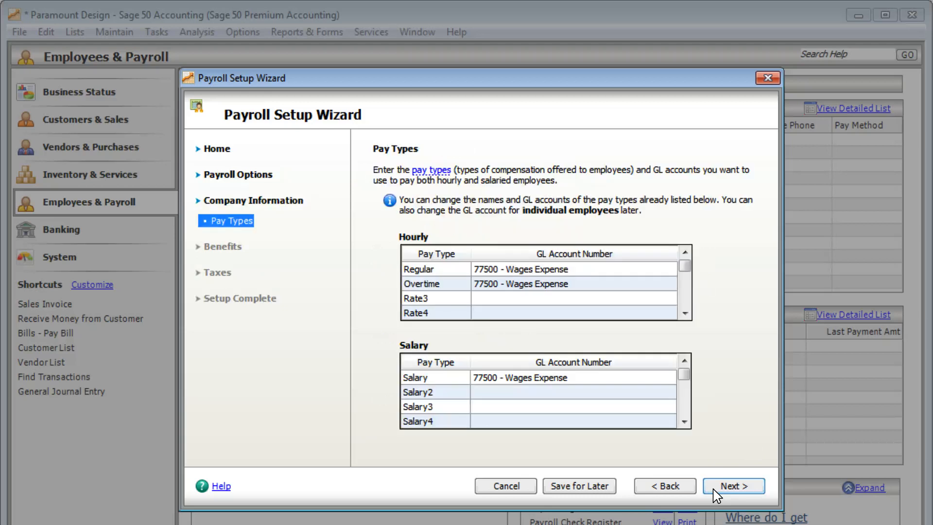
Select Vacation as a company benefit at 80 hours per year
{"action": "left_click", "coordinate": [732, 485]}
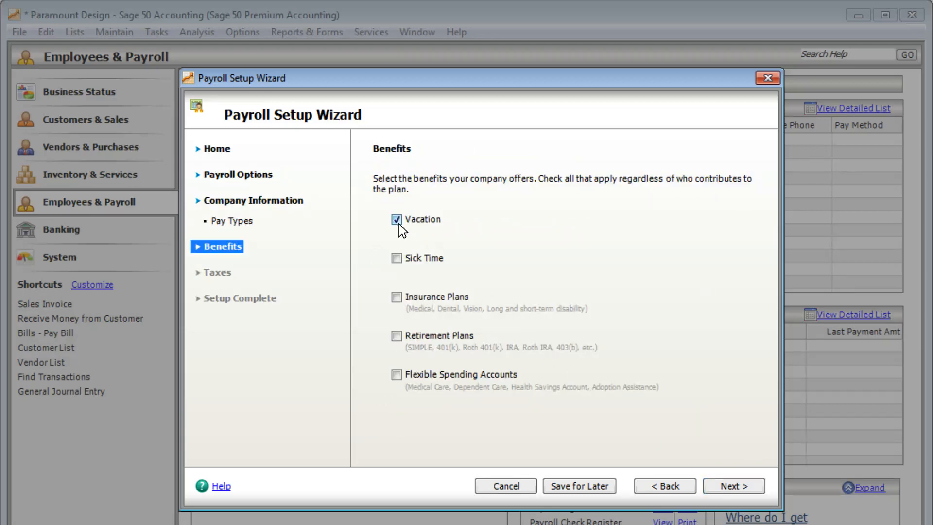
{"action": "left_click", "coordinate": [733, 485]}
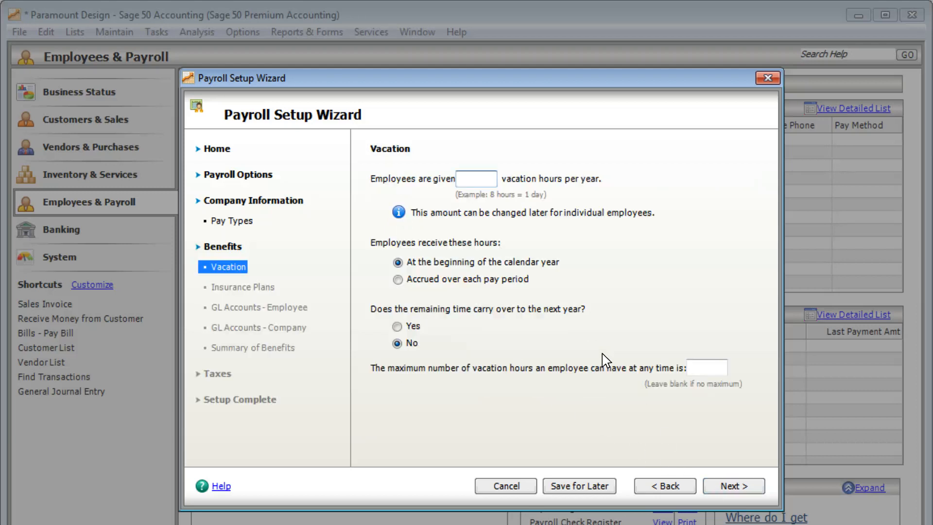
{"action": "mouse_move", "coordinate": [464, 187]}
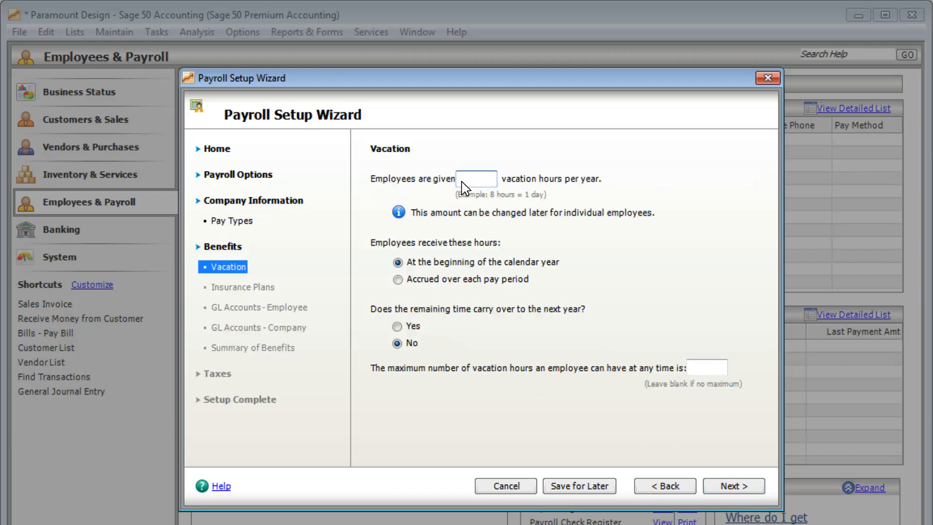
{"action": "type", "text": "80"}
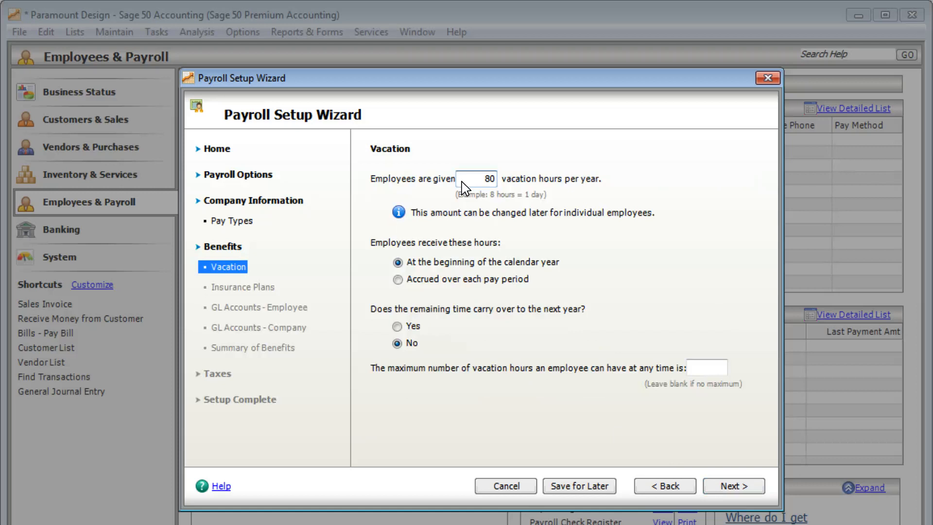
{"action": "left_click", "coordinate": [733, 485]}
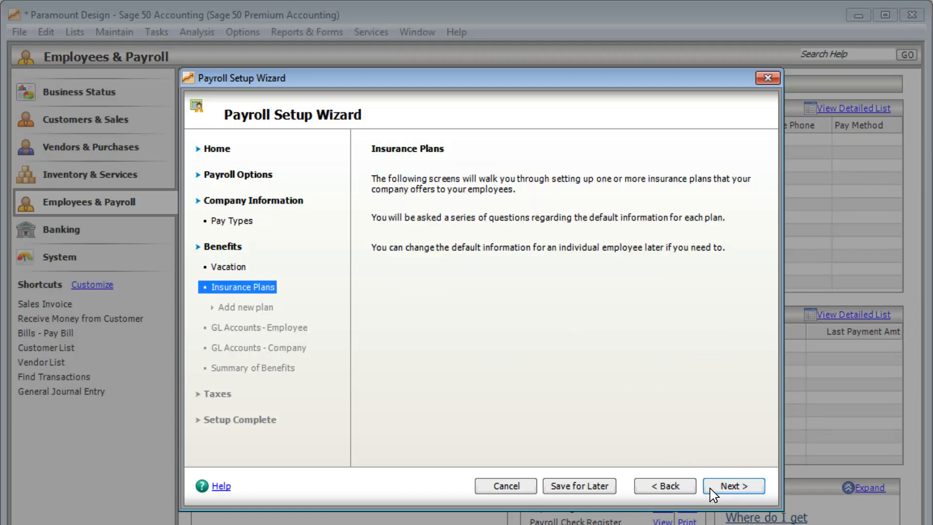
Add a shared Medical plan with a 50.00 employee contribution per paycheck
{"action": "left_click", "coordinate": [733, 486]}
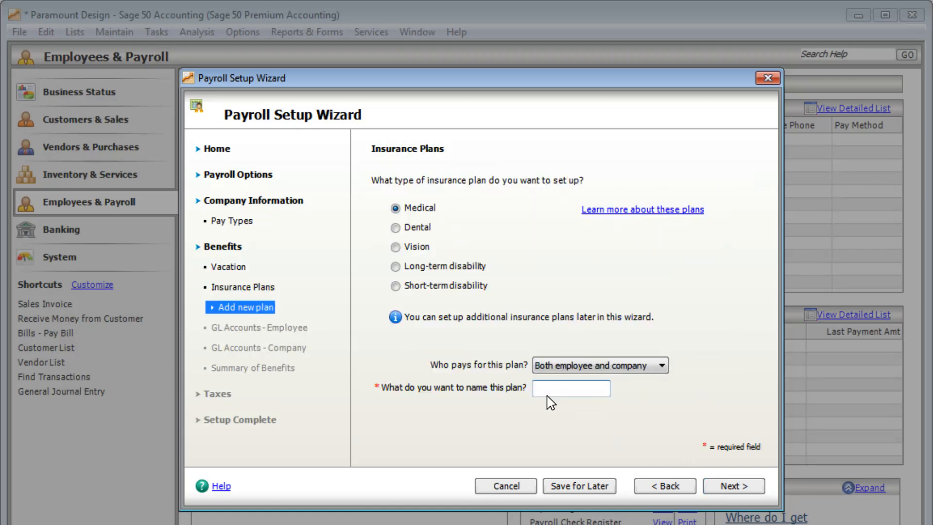
{"action": "left_click", "coordinate": [733, 486]}
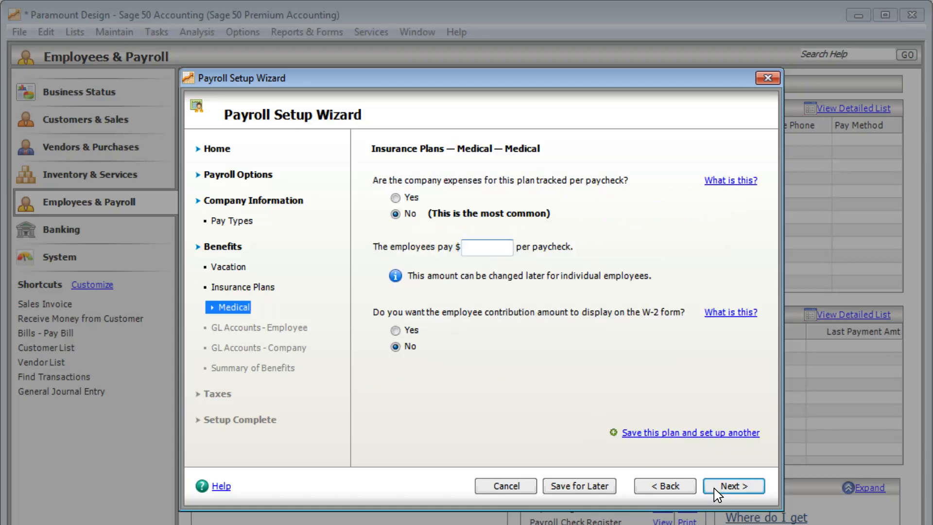
{"action": "type", "text": "50.00"}
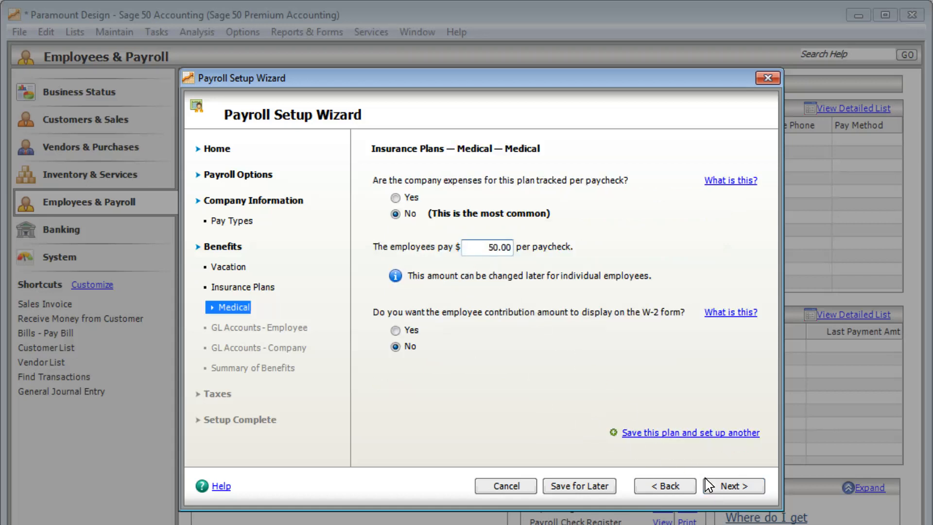
{"action": "left_click", "coordinate": [731, 486]}
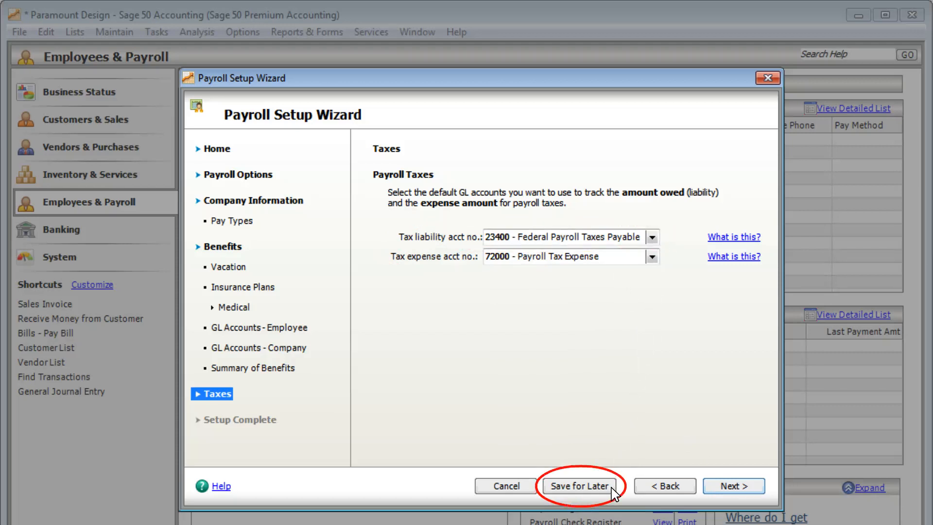
Accept accounts 23400 and 72000 for payroll taxes and reach Setup Complete
{"action": "left_click", "coordinate": [734, 485]}
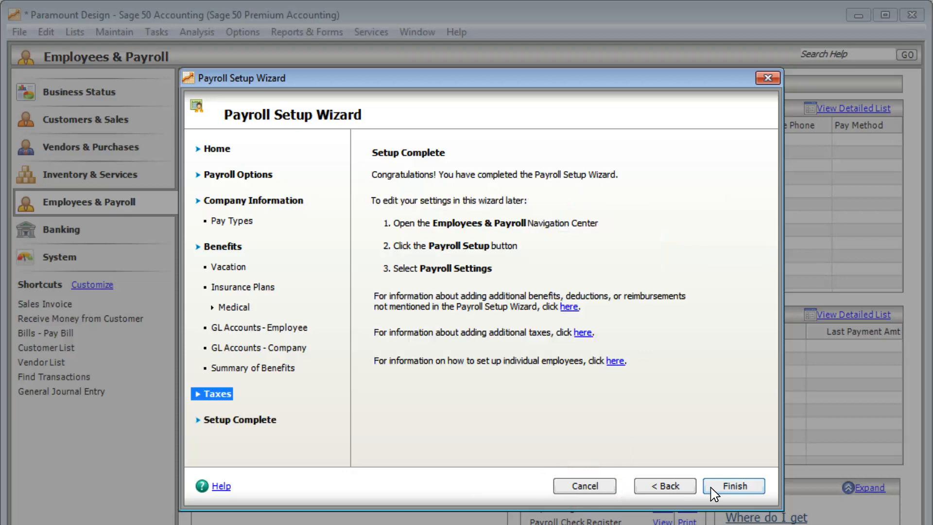
Finish the wizard and return to the Employees & Payroll center
{"action": "left_click", "coordinate": [240, 420]}
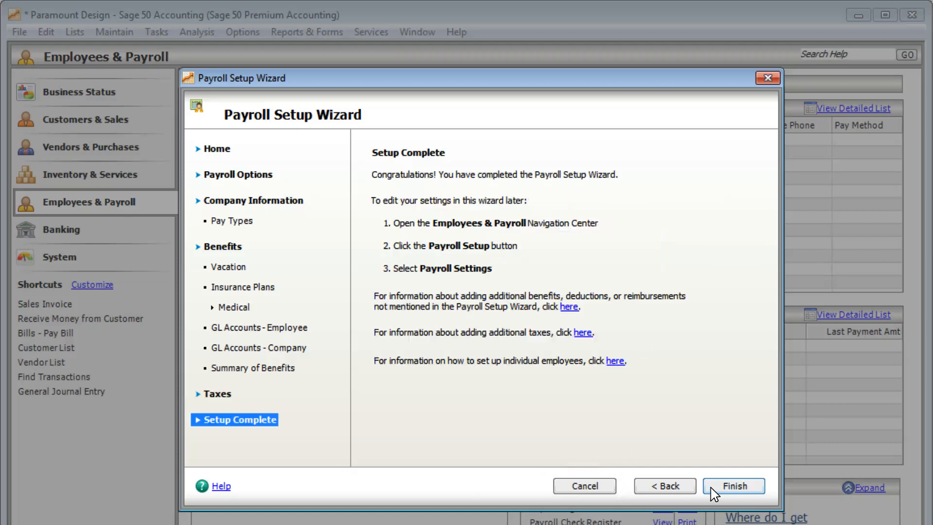
{"action": "left_click", "coordinate": [733, 485]}
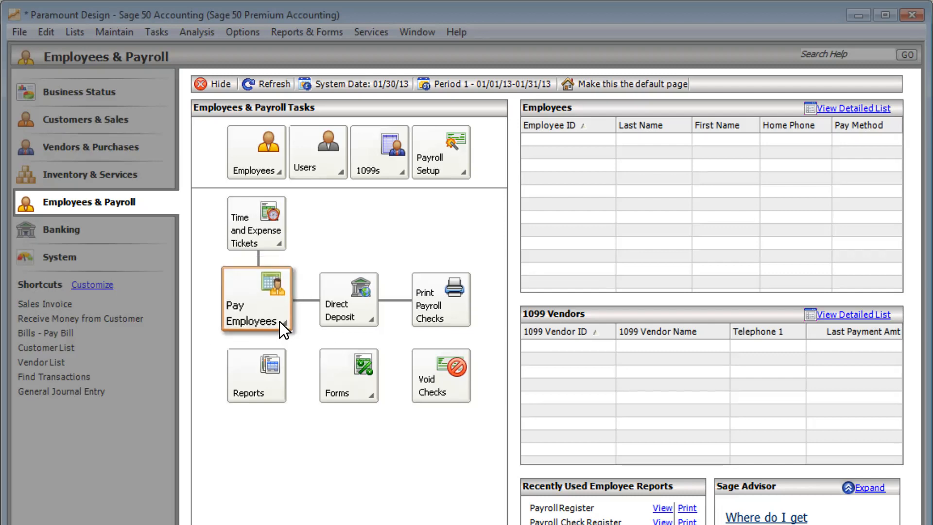